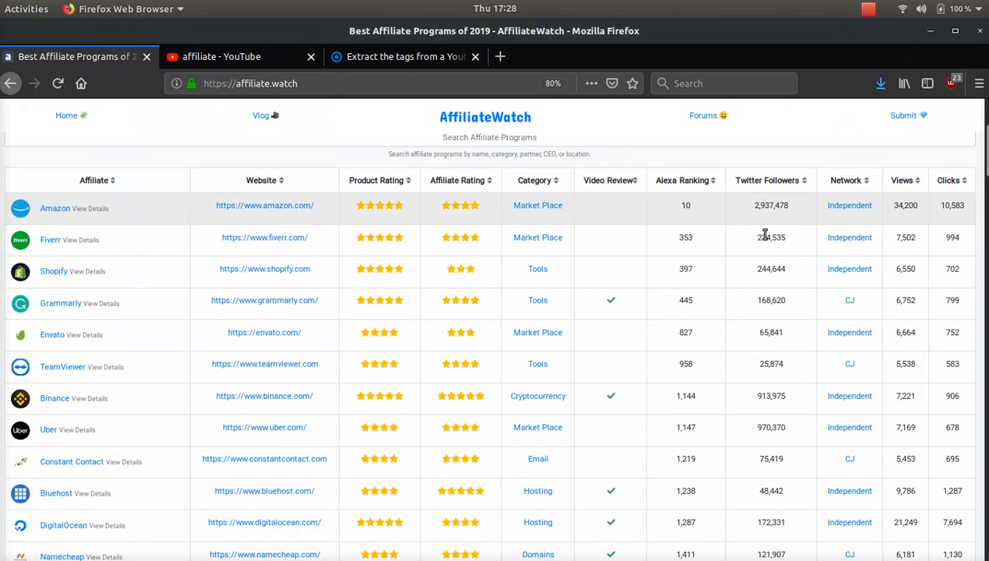
Step: Open the 'START AFFILIATE MARKETING STEP BY STEP! $100/DAY PASSIVE INCOME!' video from the affiliate results
scroll(down, 3)
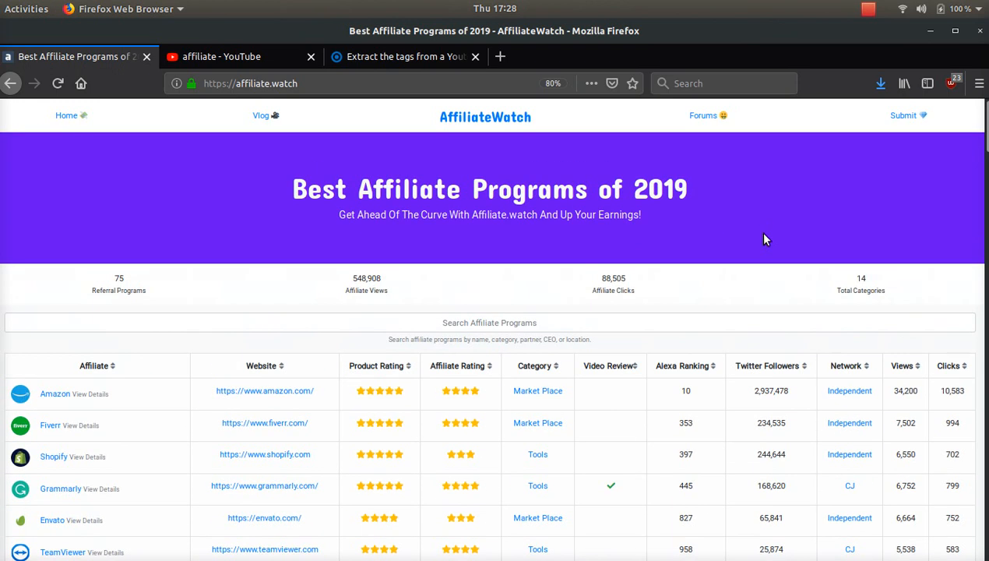
click(226, 56)
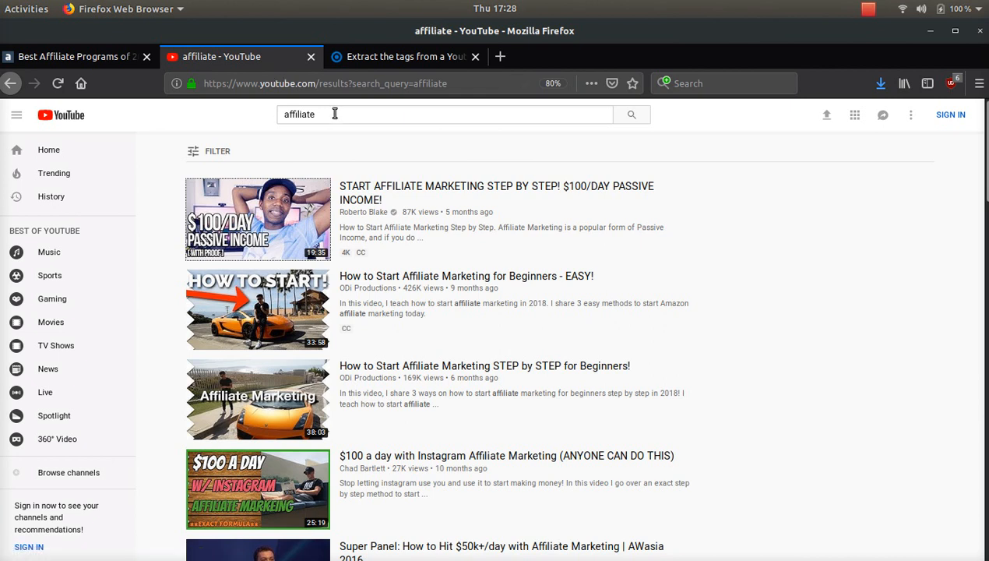
mouse_move(265, 185)
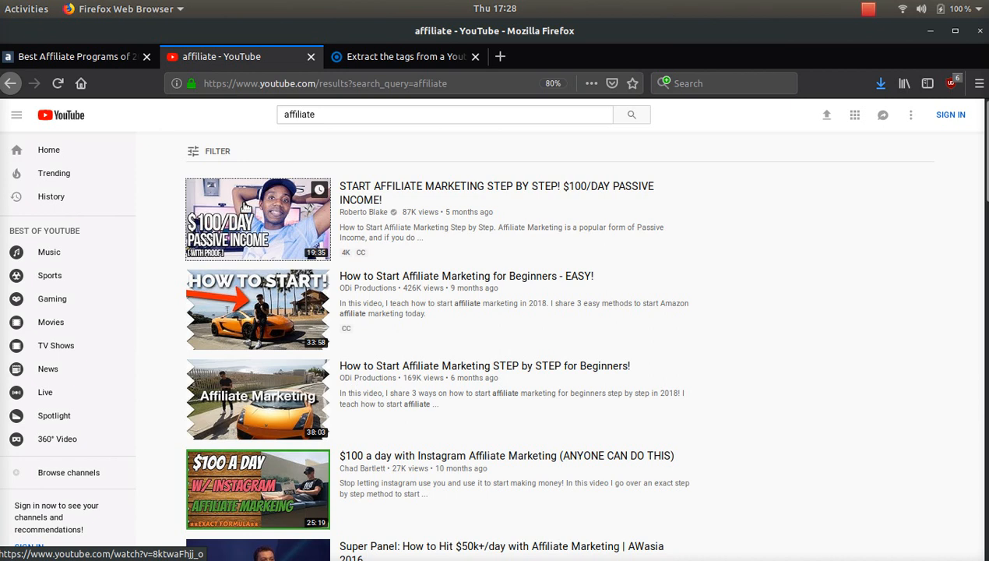
click(257, 218)
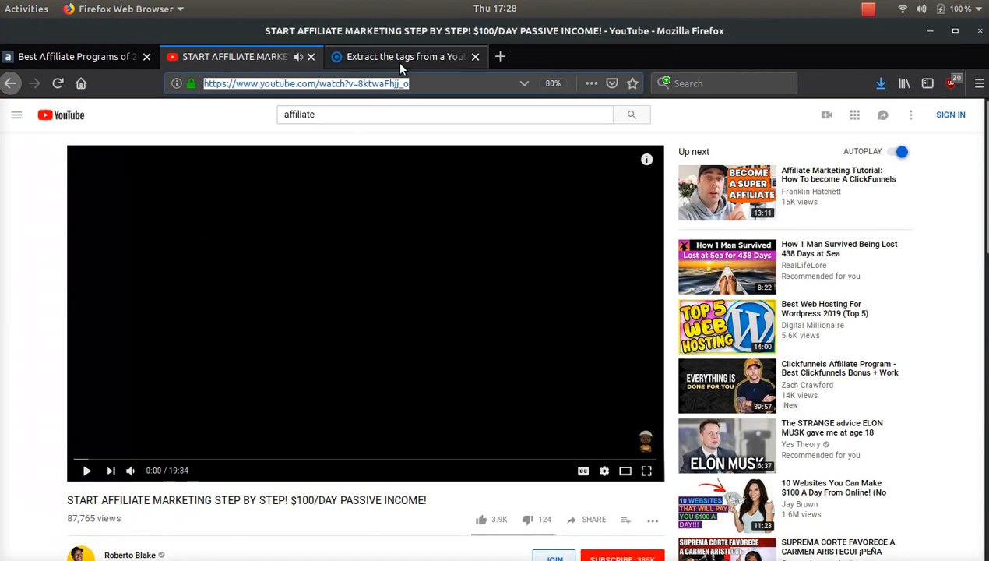
click(405, 56)
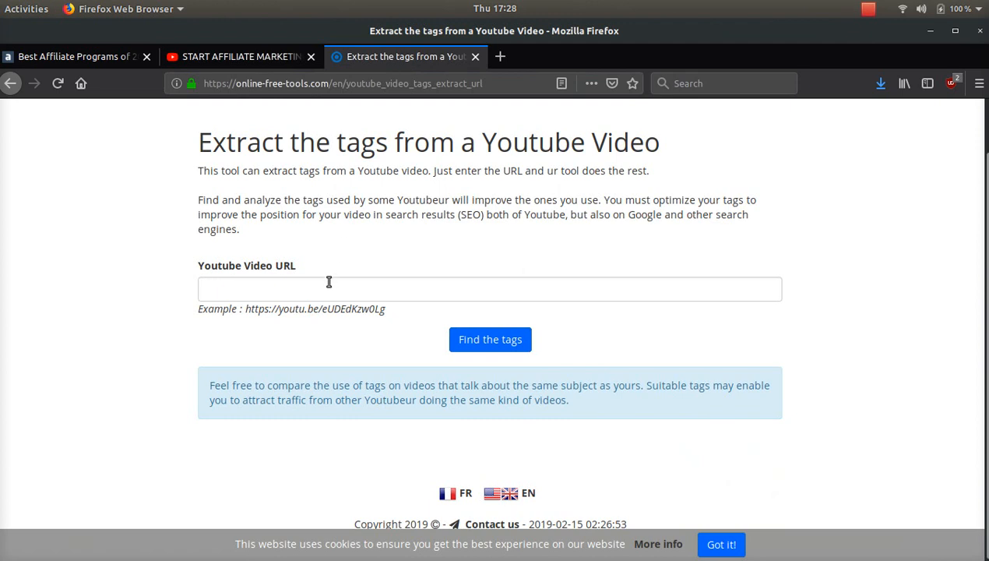
click(489, 288)
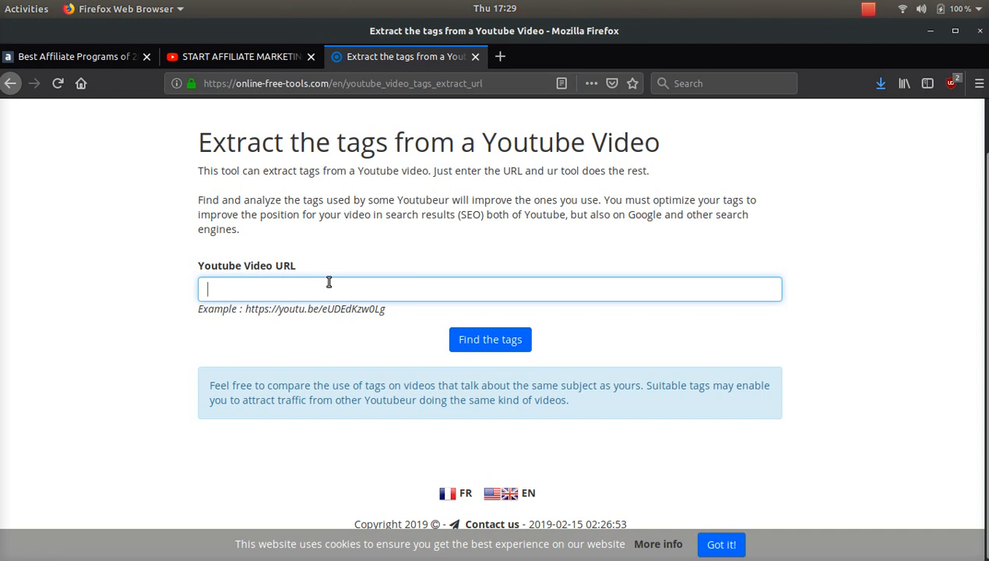
text(https://www.youtube.com/watch?v=8ktwaFhjj_o)
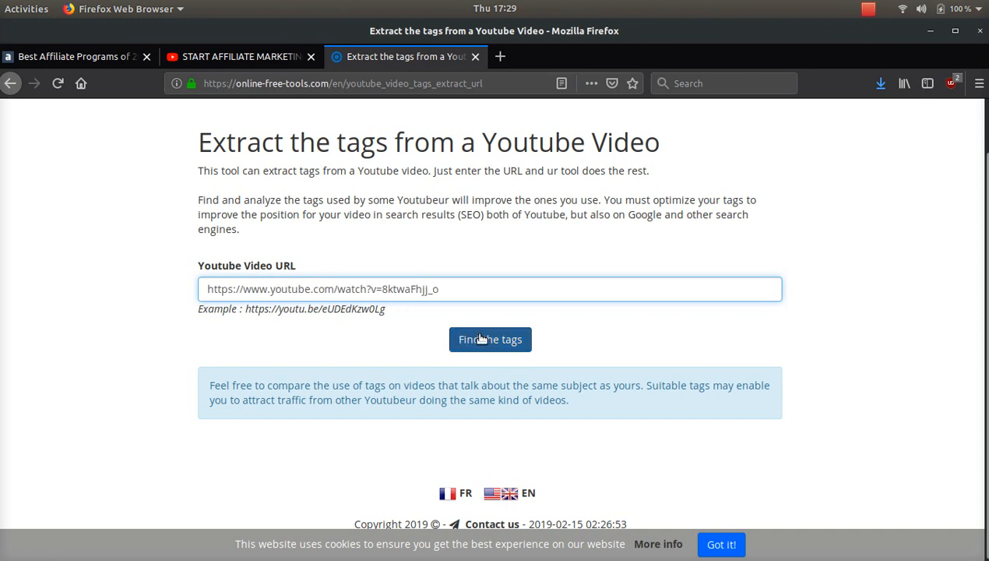
click(489, 340)
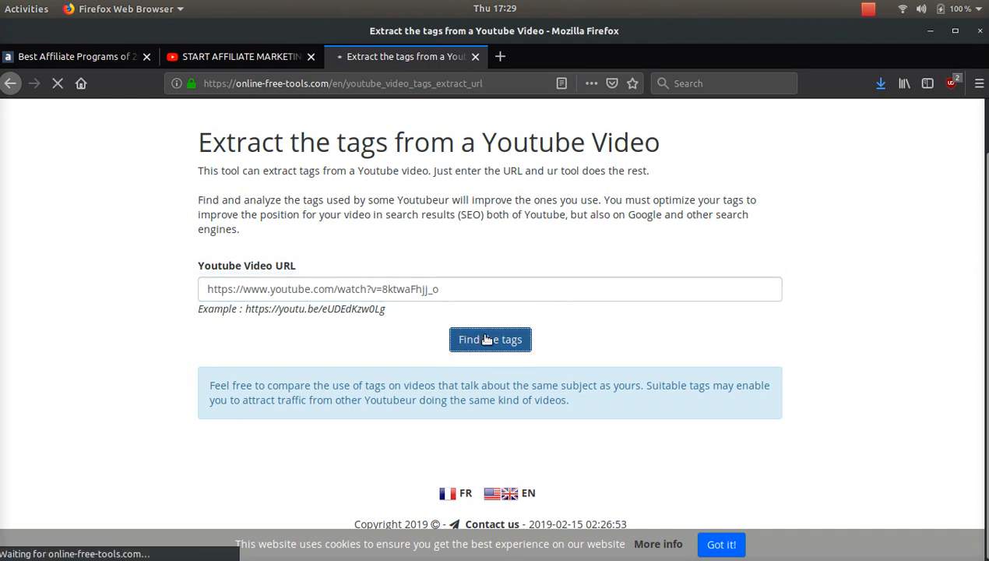
Step: Review the extracted tag list and its textarea on the results page
click(489, 339)
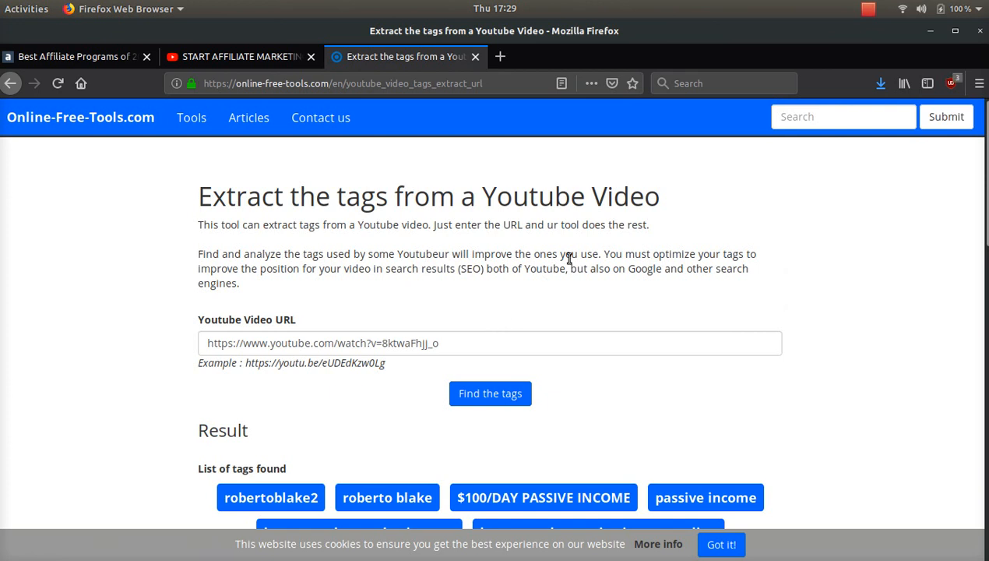
scroll(down, 3)
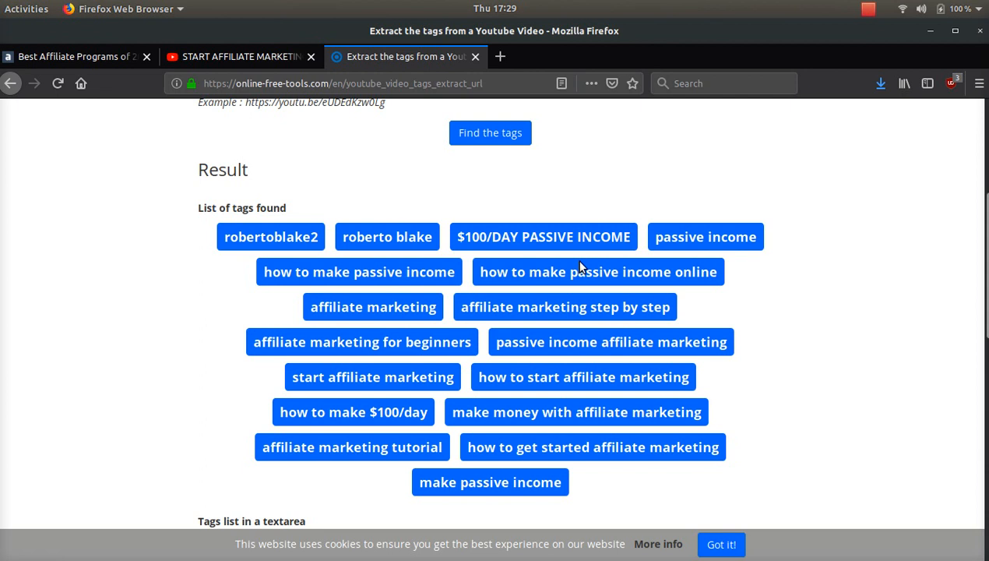
scroll(down, 3)
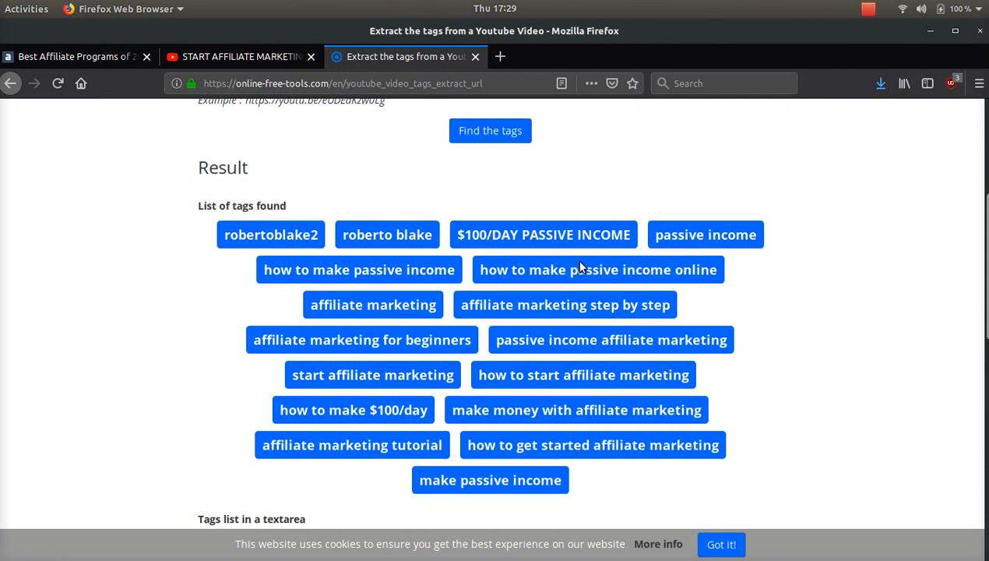
scroll(down, 3)
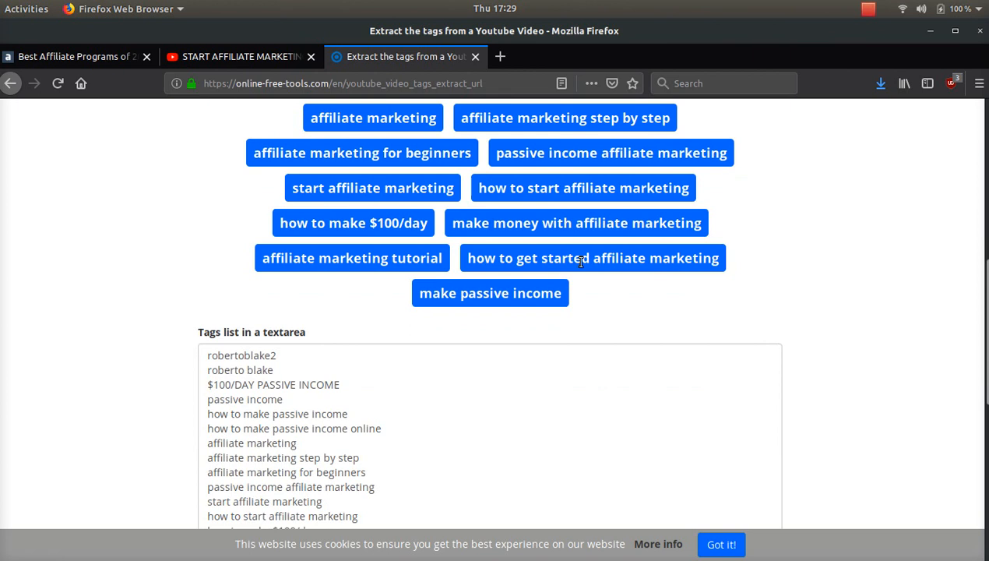
scroll(down, 3)
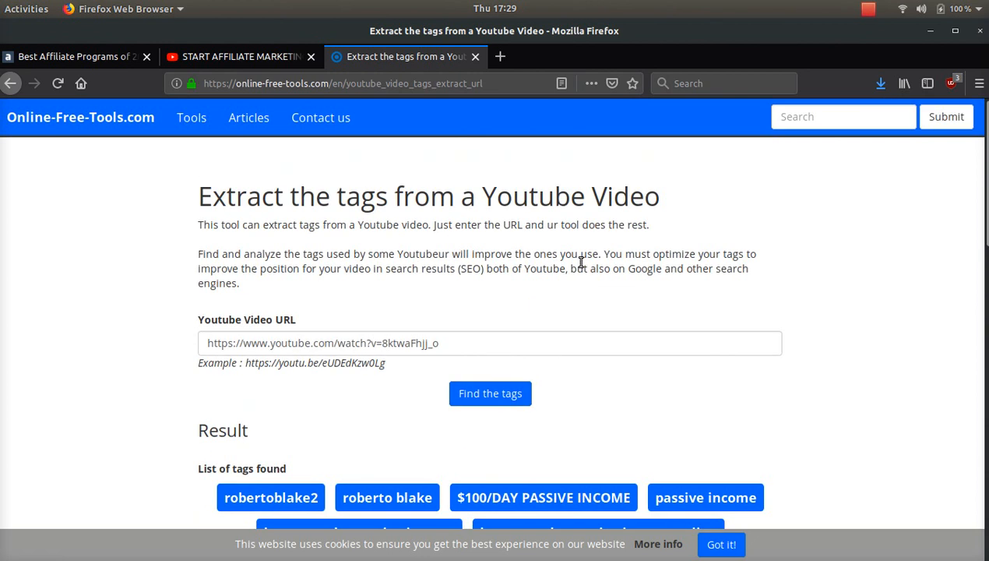
scroll(down, 3)
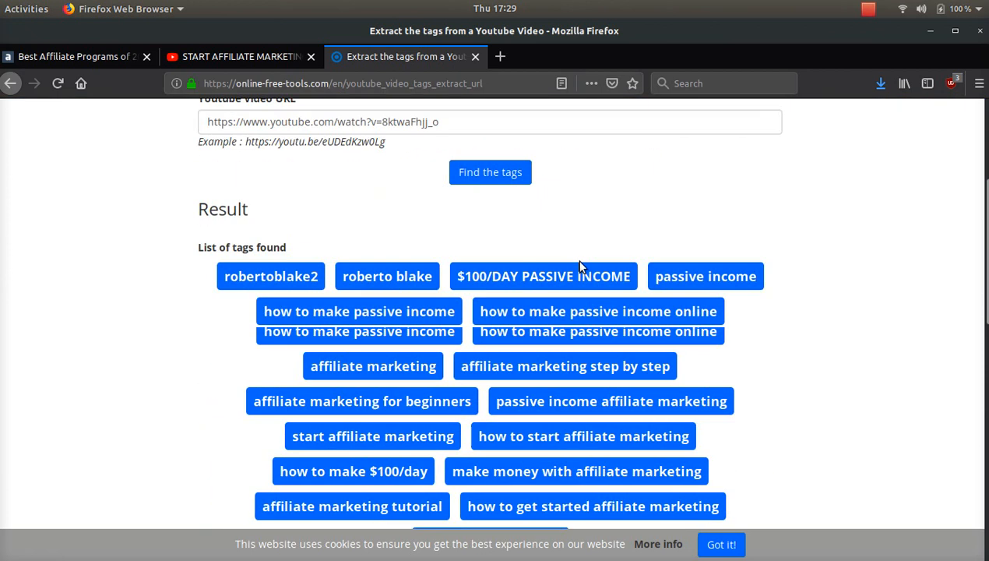
scroll(down, 3)
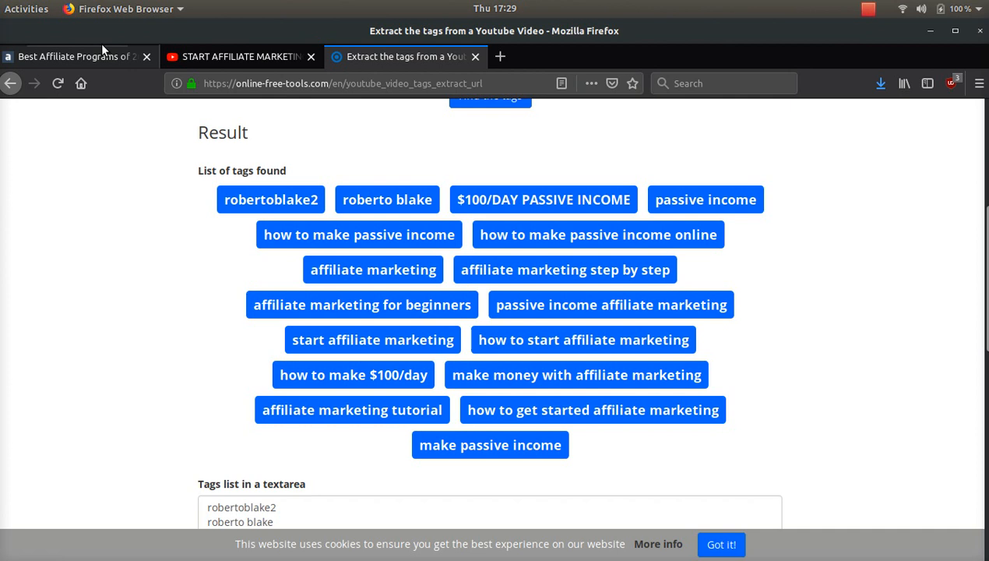
Step: Close the AffiliateWatch and YouTube video browser tabs
click(146, 56)
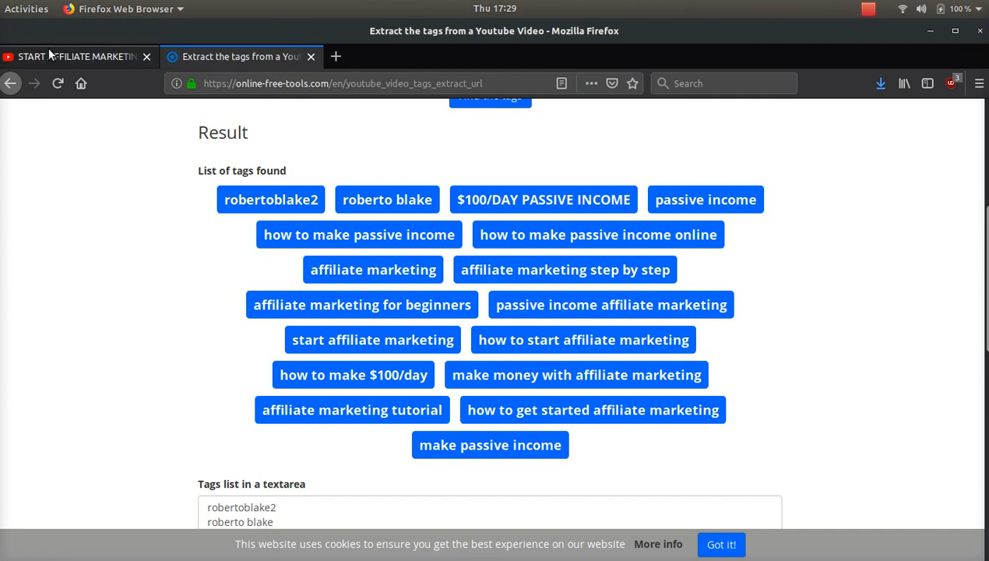
click(146, 56)
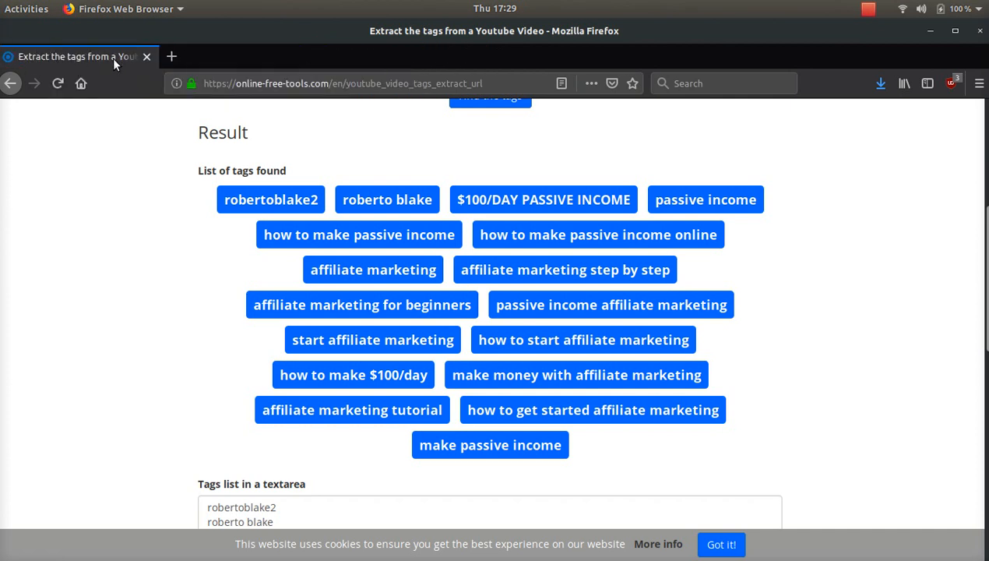